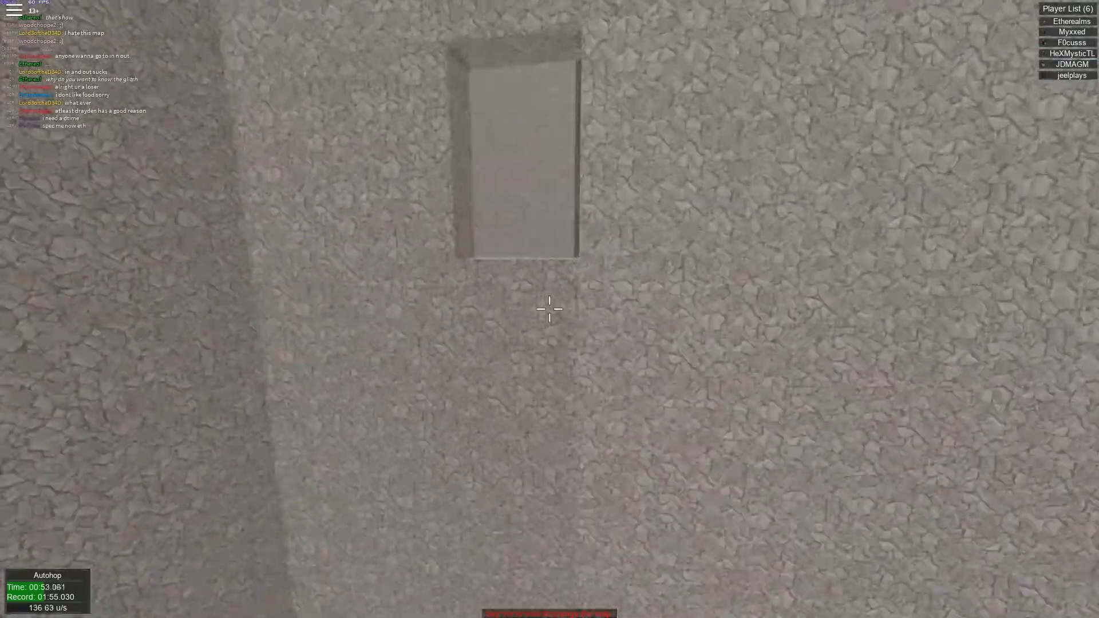
mouse_move(550, 308)
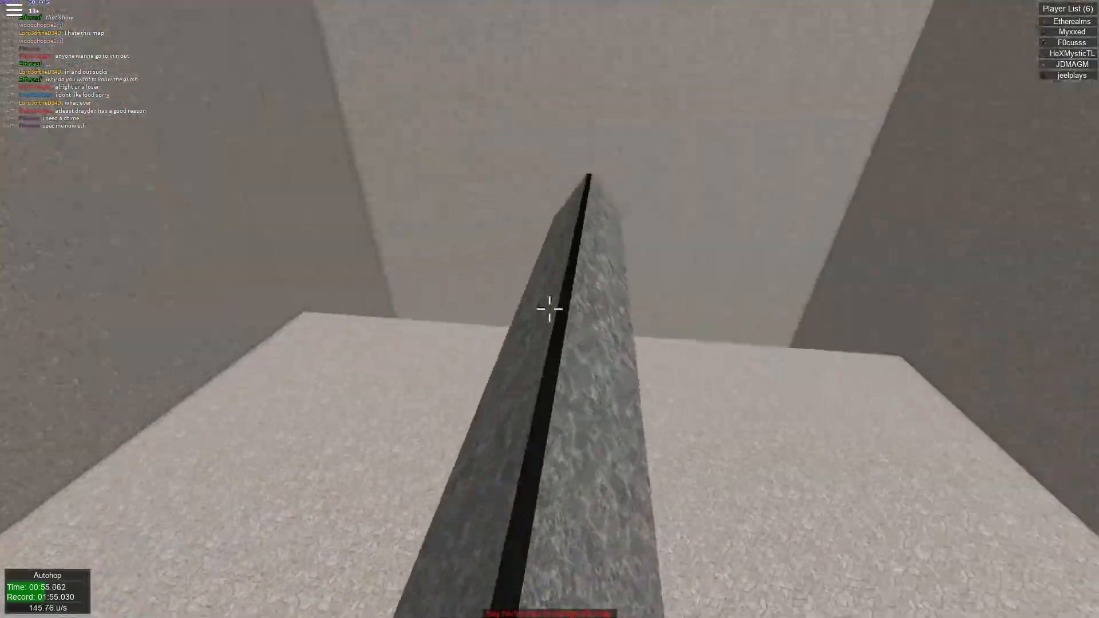